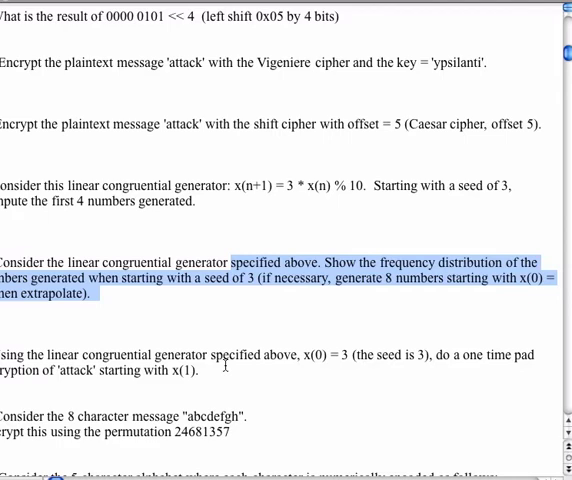
mouse_move(224, 364)
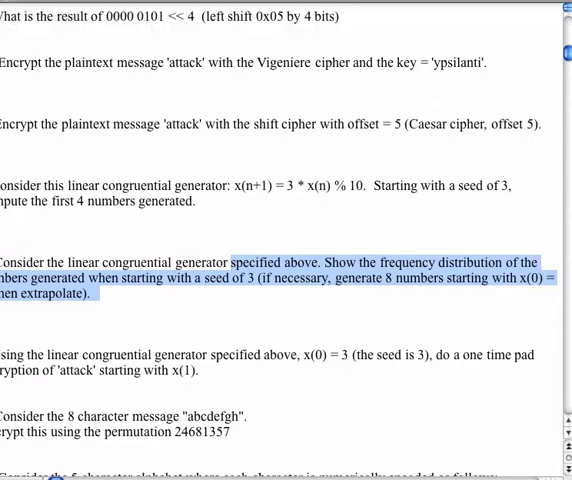
mouse_move(474, 362)
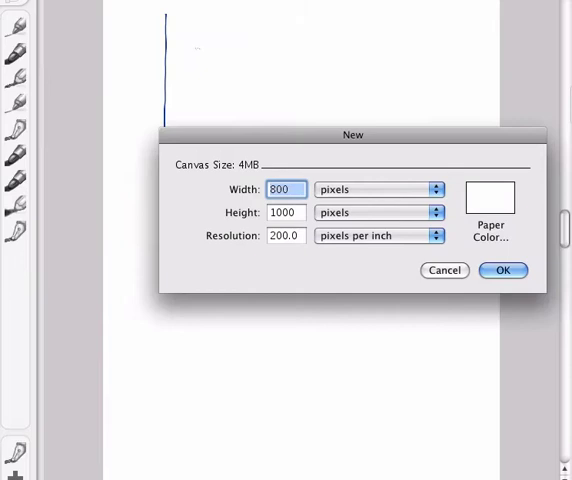
Confirm the dialog to create a new blank canvas for the Vigenère notes
click(502, 270)
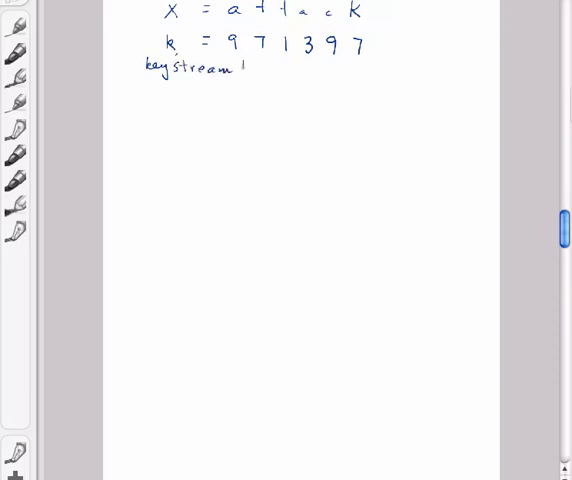
Underline 'keystream' and draw arrows from the key digits down to ciphertext letters u and d
drag(156, 88, 210, 88)
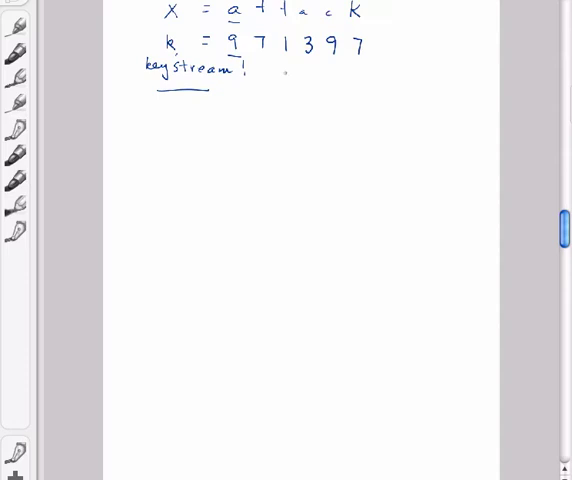
drag(286, 74, 288, 140)
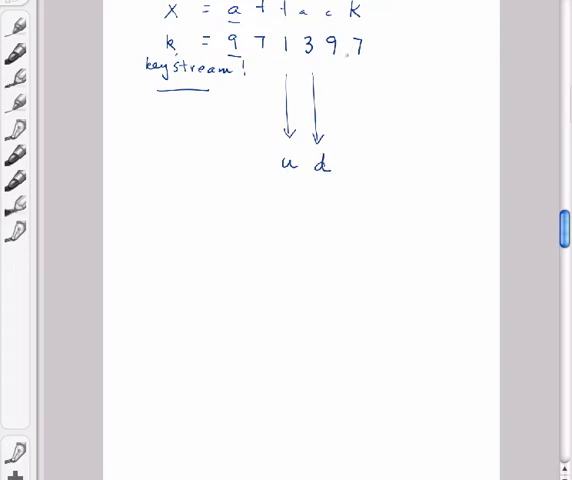
drag(244, 80, 244, 136)
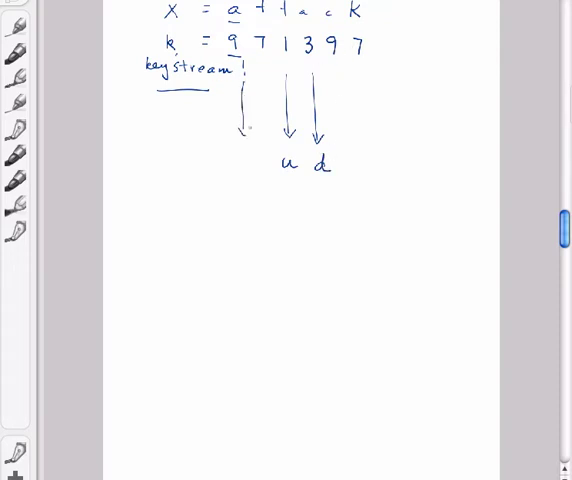
drag(244, 96, 244, 136)
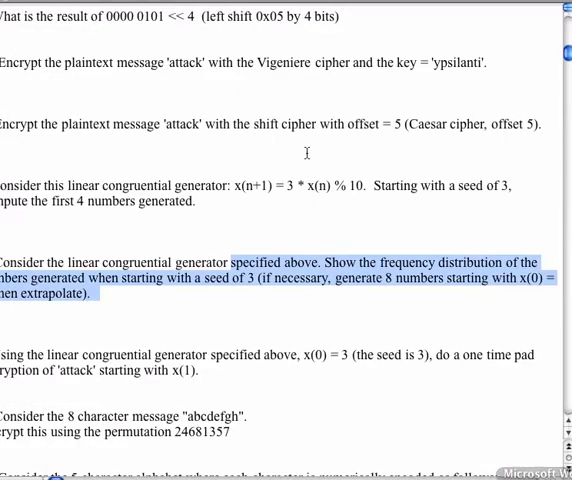
mouse_move(456, 64)
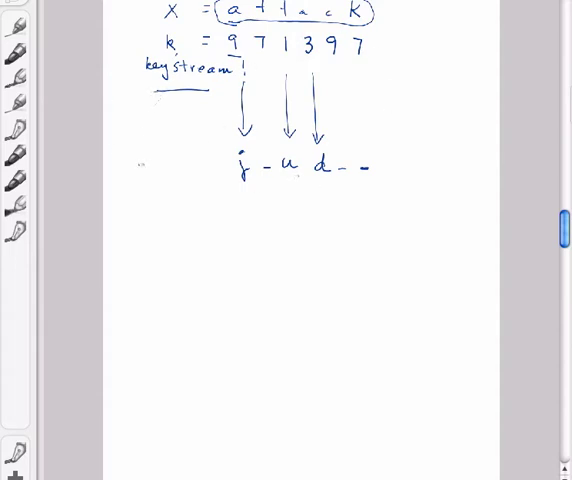
Draw a dividing line, write key letters 'yps…' under attack and circle the first pair a/y
drag(128, 196, 468, 196)
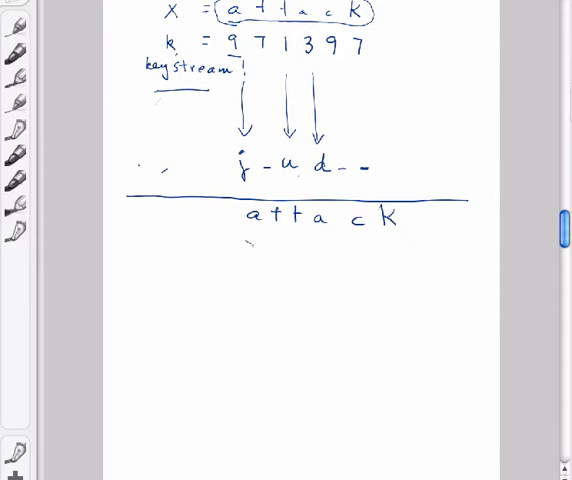
text(ypsila)
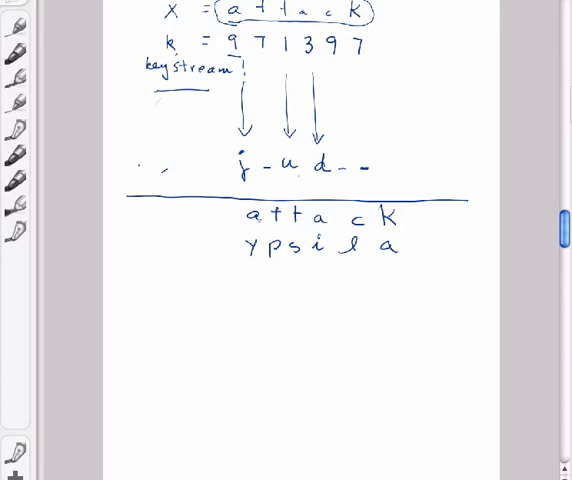
drag(240, 210, 236, 256)
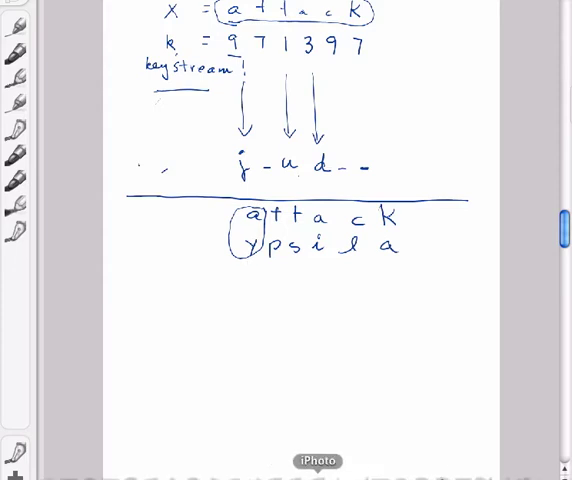
mouse_move(192, 460)
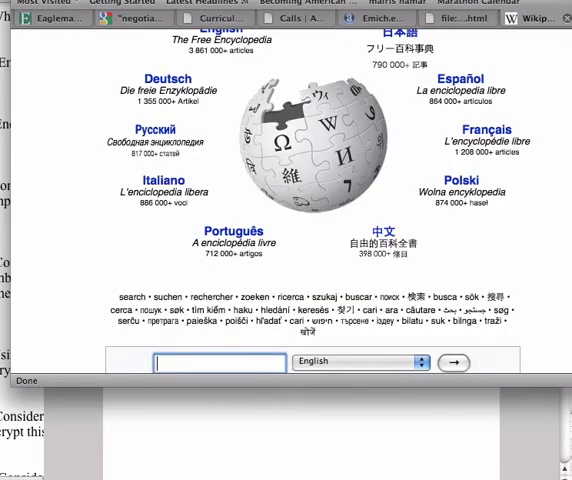
Search Wikipedia for 'vigenere' and reach the Vigenère cipher article
text(vigenere)
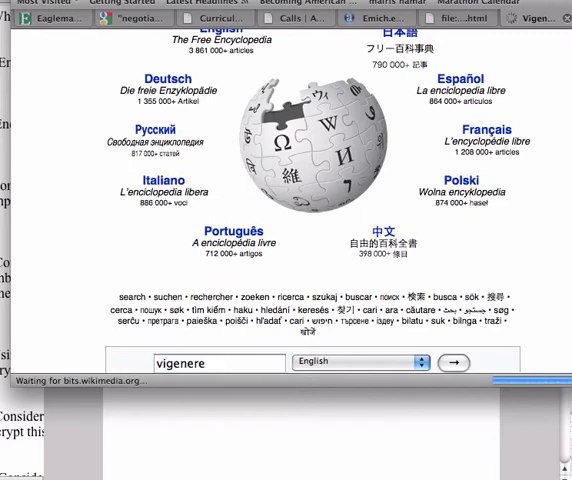
click(452, 360)
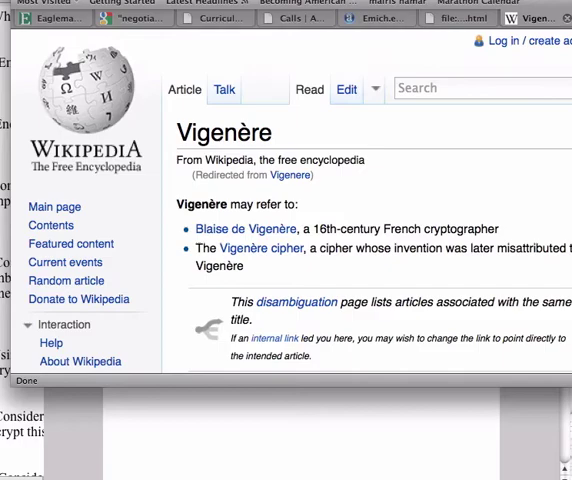
scroll(down, 3)
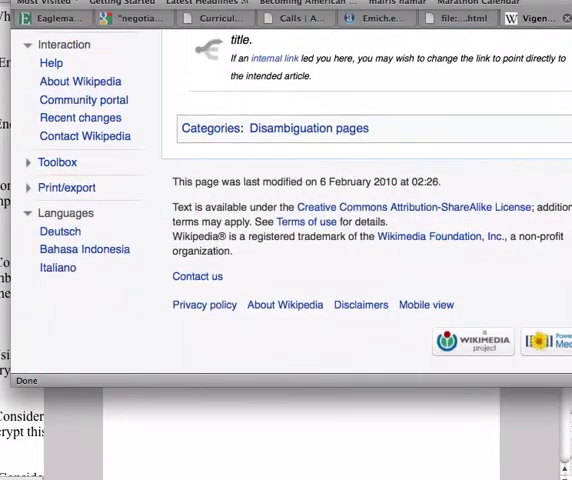
scroll(up, 3)
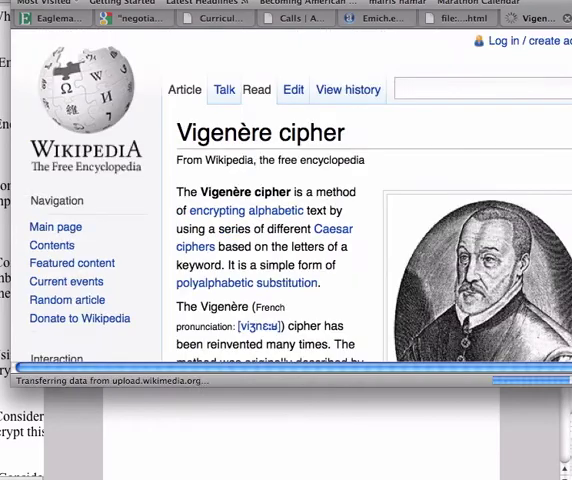
scroll(down, 3)
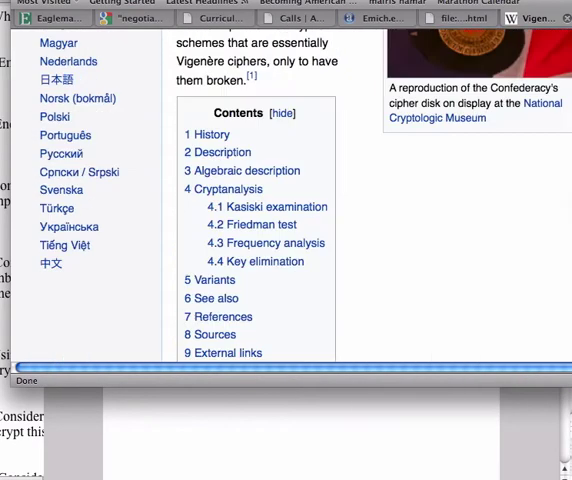
scroll(down, 3)
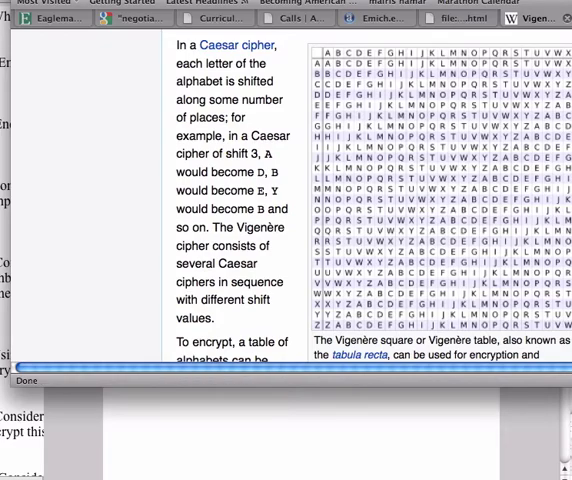
Scroll the article down to the Description section with the Vigenère square table
scroll(down, 3)
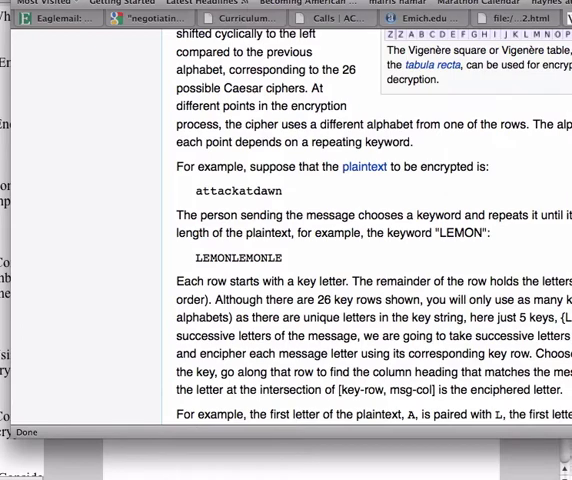
scroll(down, 3)
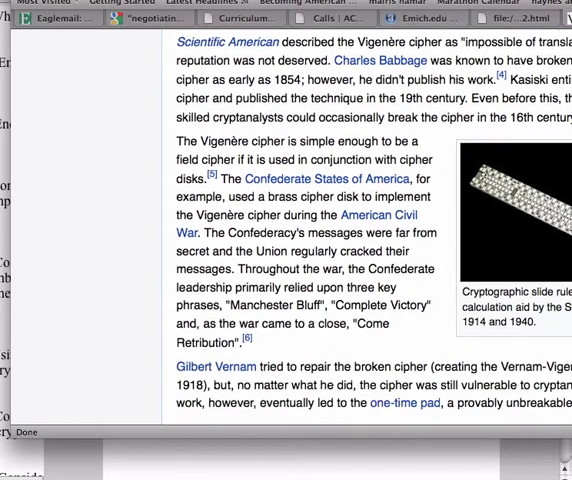
scroll(down, 3)
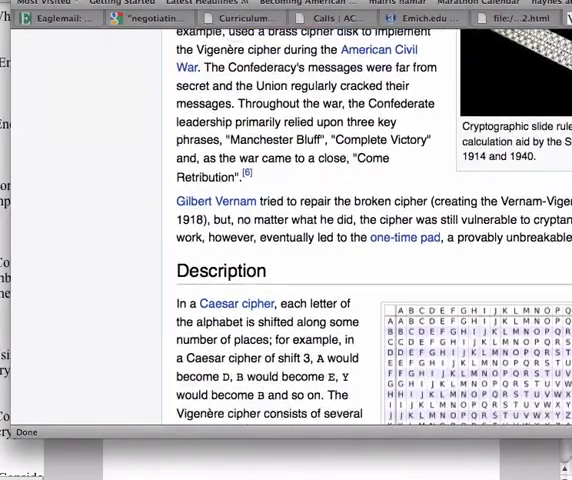
scroll(down, 3)
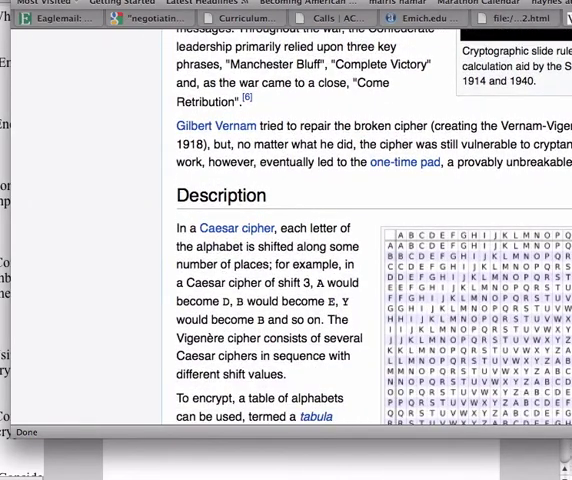
scroll(up, 3)
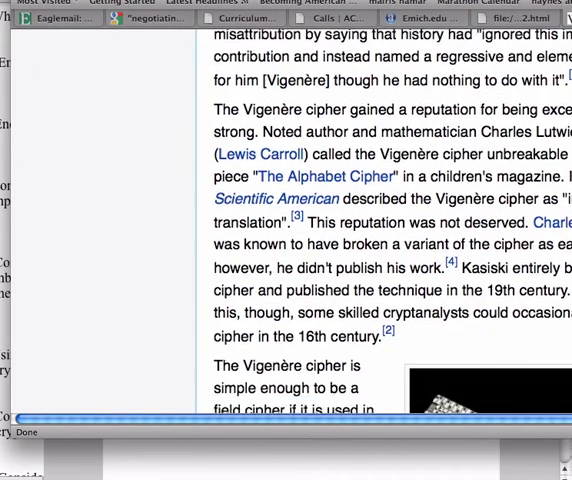
scroll(down, 3)
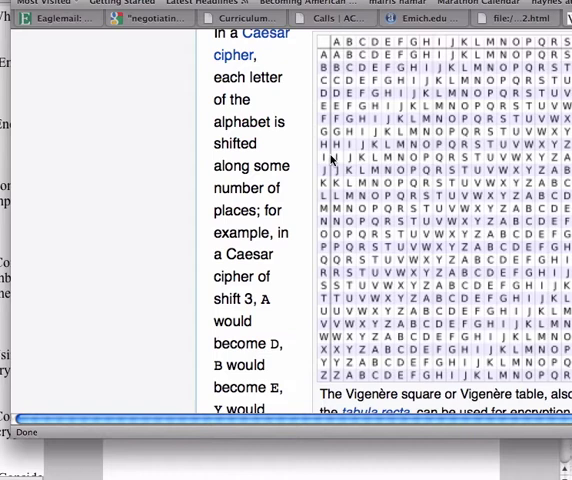
mouse_move(320, 60)
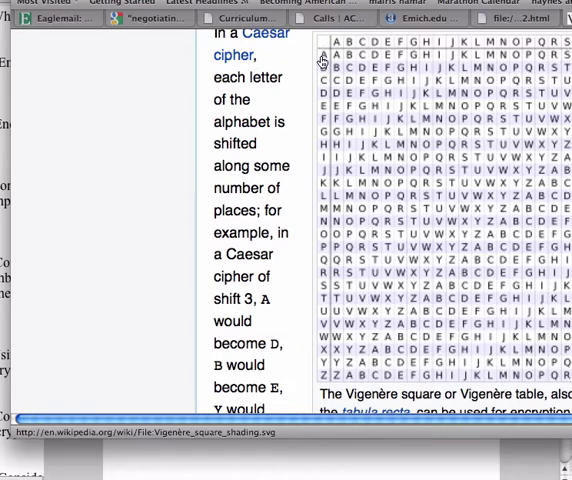
mouse_move(372, 60)
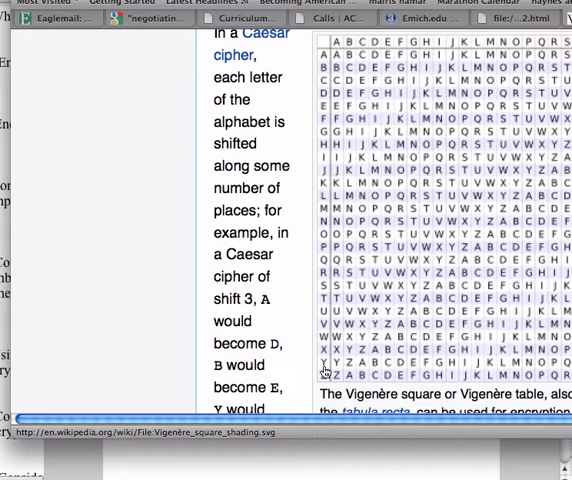
mouse_move(332, 370)
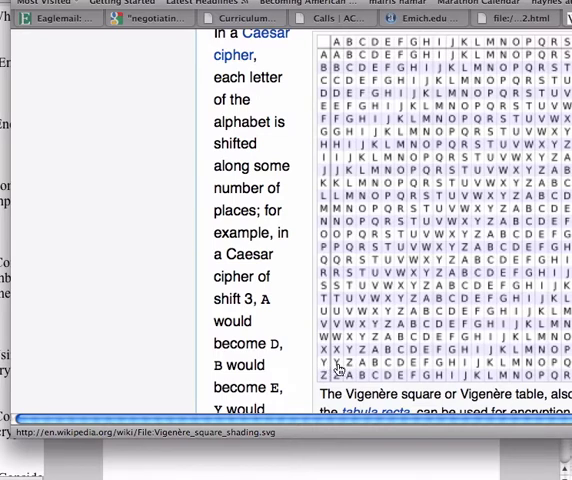
mouse_move(336, 192)
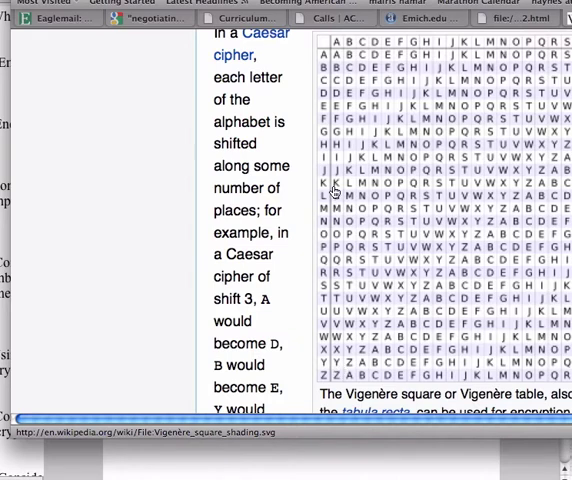
mouse_move(324, 56)
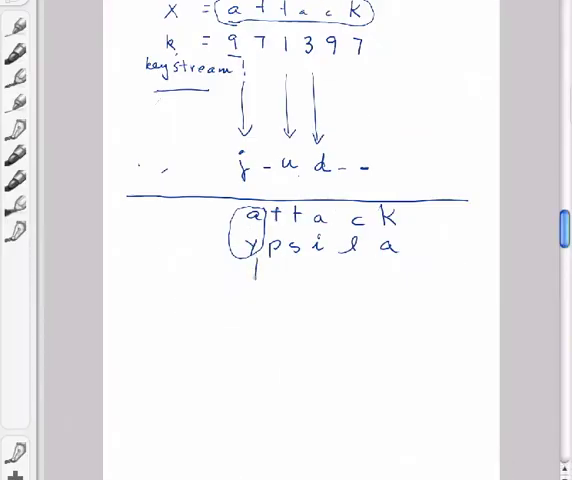
Annotate the notes under the first letter pair a/y
drag(250, 264, 250, 310)
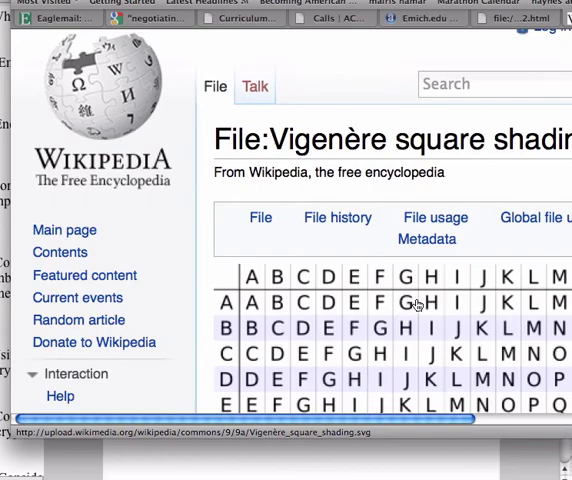
scroll(down, 3)
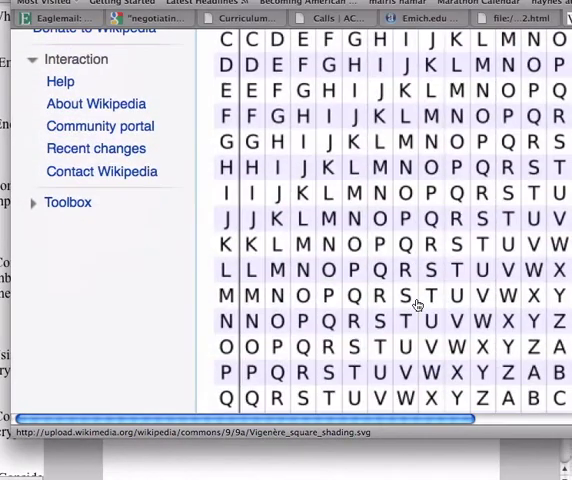
scroll(down, 3)
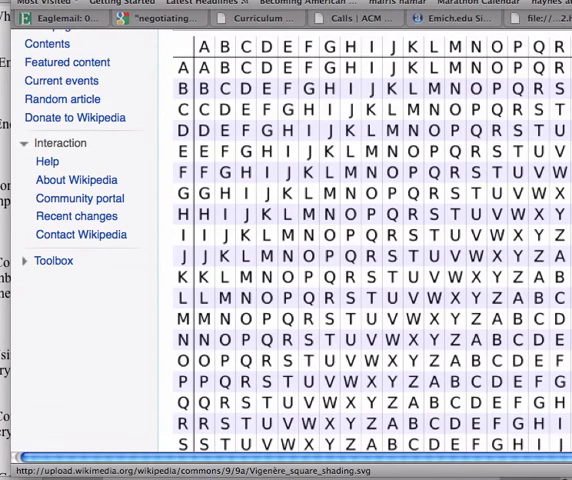
scroll(down, 3)
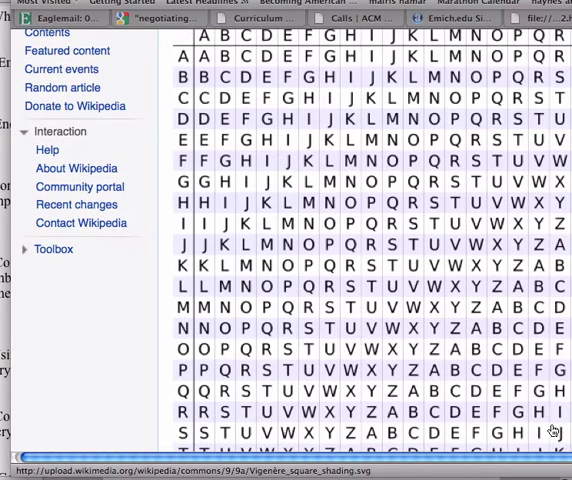
mouse_move(510, 160)
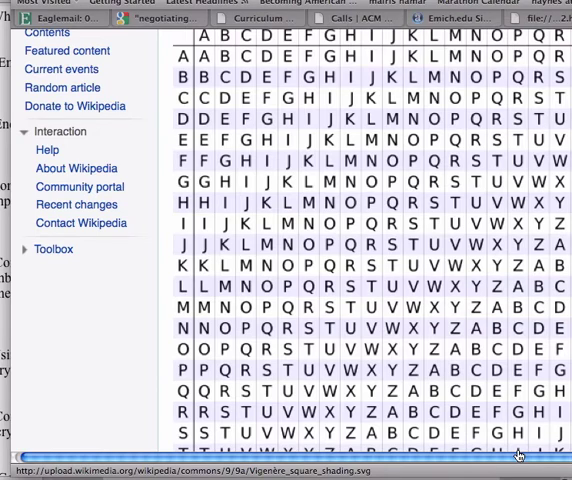
scroll(down, 3)
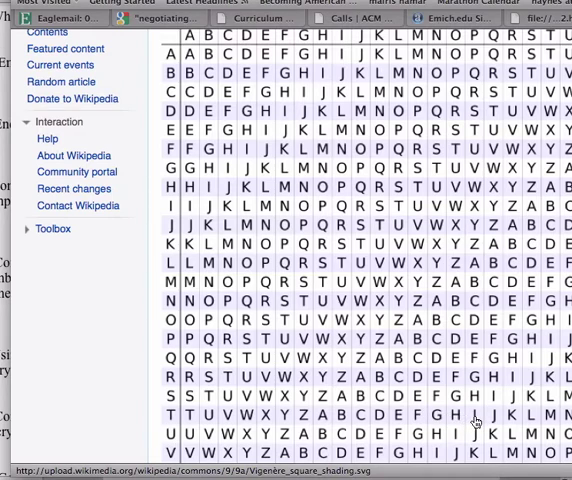
mouse_move(476, 368)
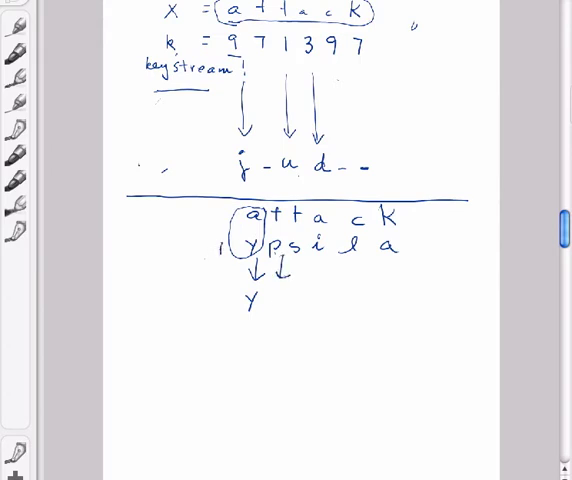
Write ciphertext letter 'i' under the notes and return to the Vigenère square in the browser
text(i)
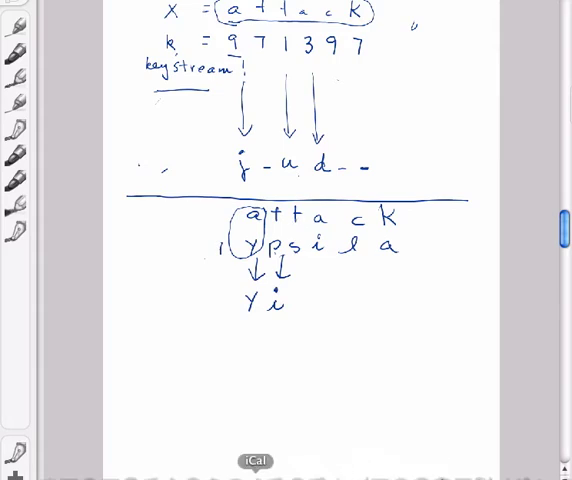
click(192, 460)
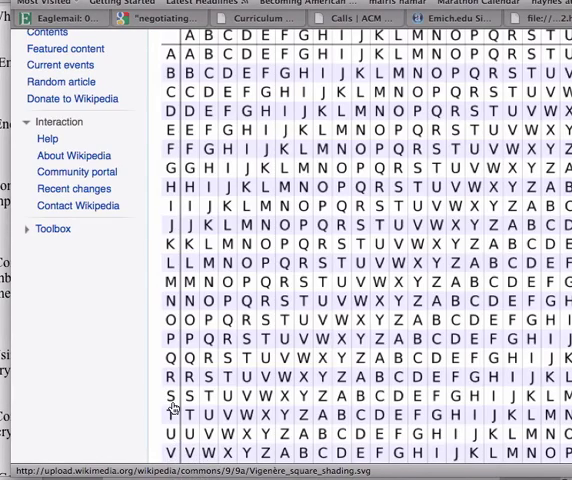
mouse_move(378, 412)
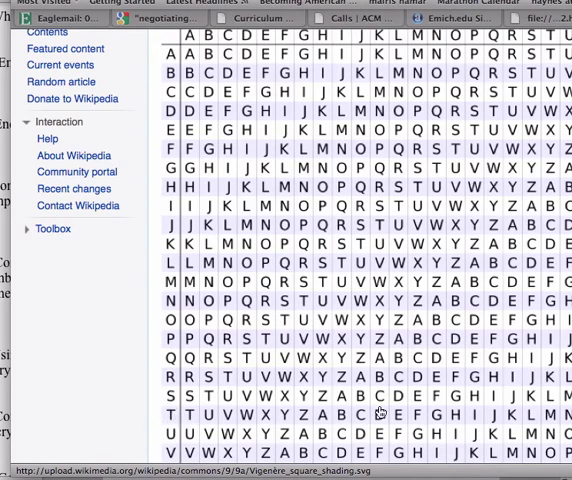
mouse_move(530, 420)
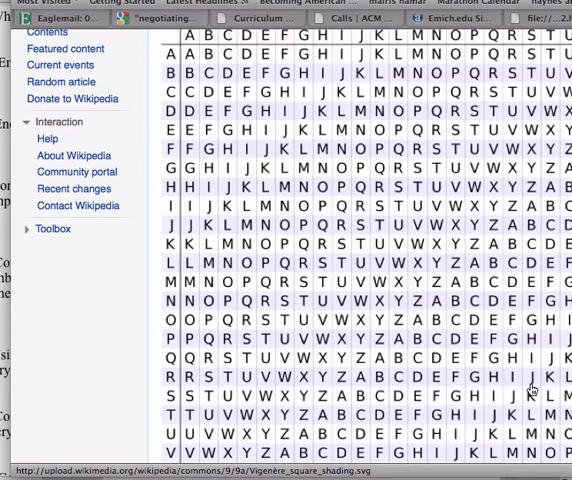
mouse_move(524, 178)
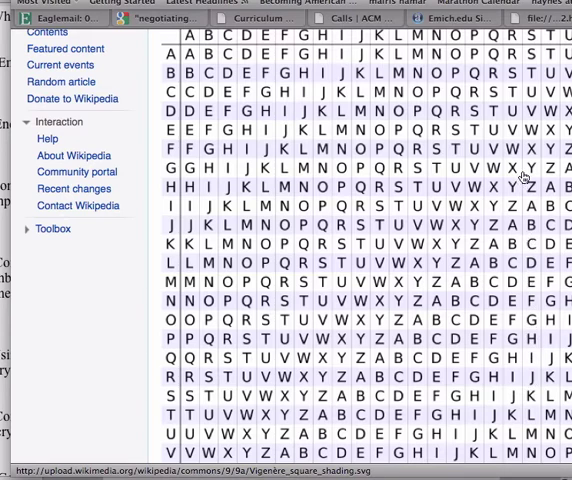
mouse_move(544, 296)
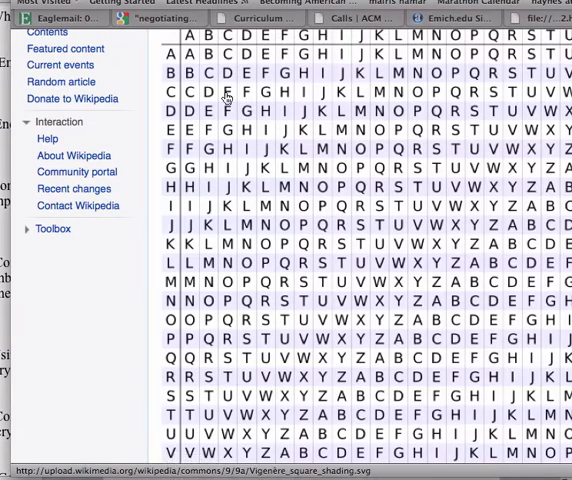
mouse_move(318, 56)
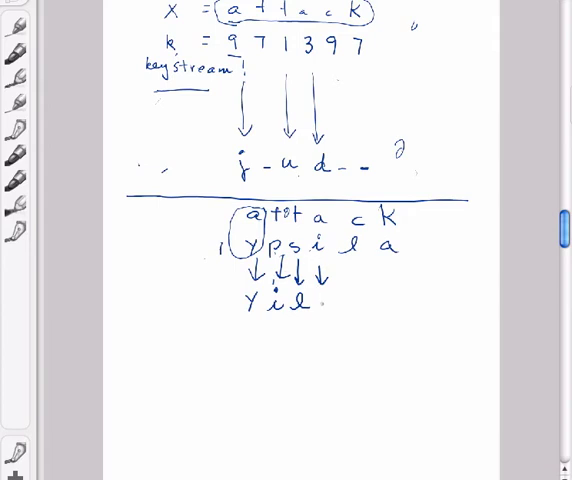
Write the next ciphertext letter under the third plaintext letter of attack
text(i)
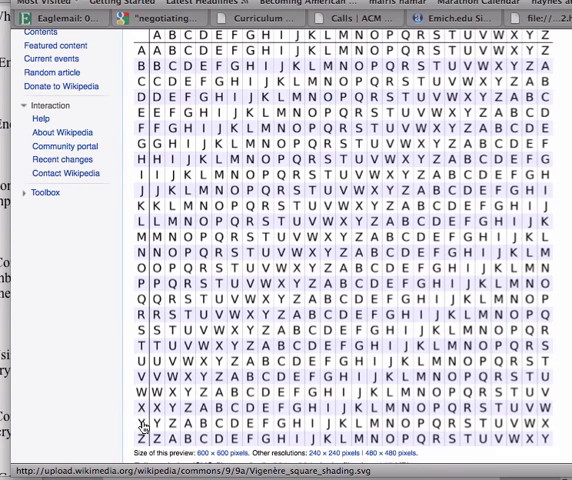
mouse_move(204, 52)
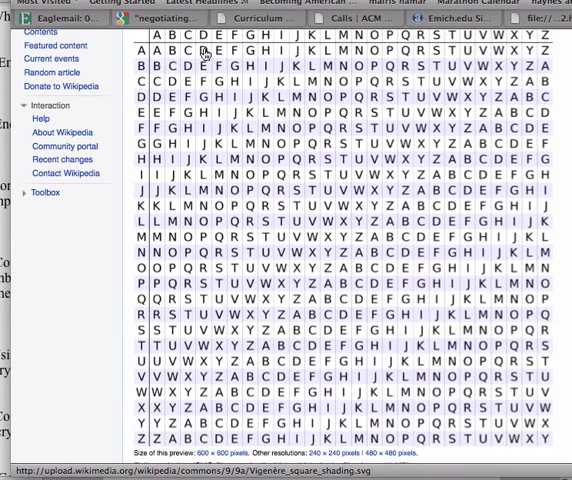
mouse_move(544, 52)
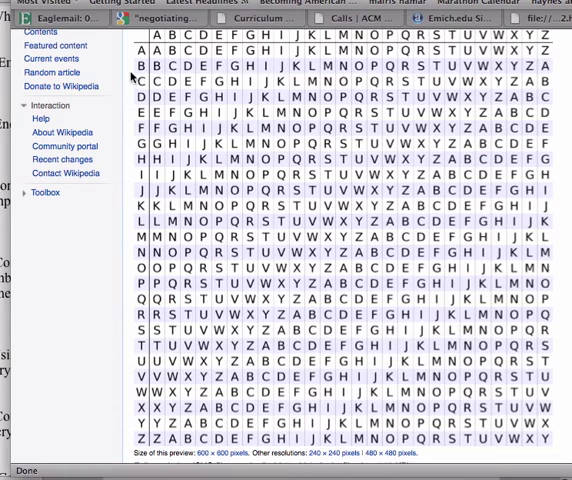
mouse_move(162, 76)
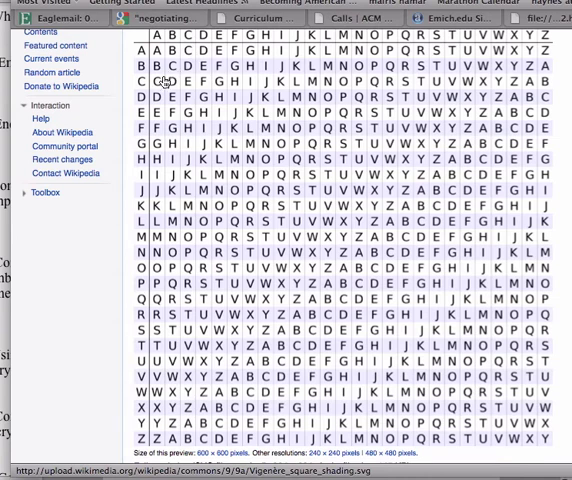
mouse_move(136, 444)
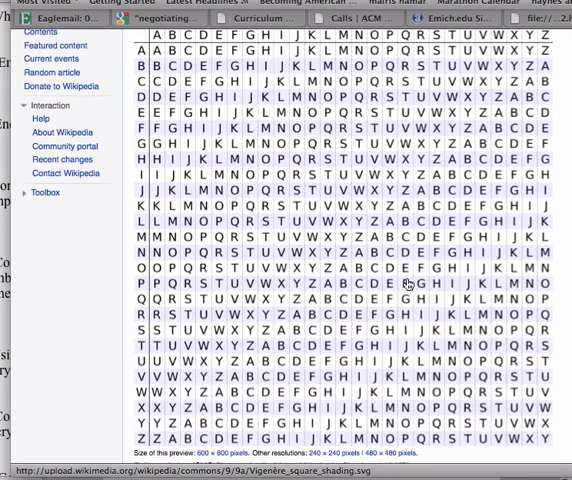
mouse_move(412, 264)
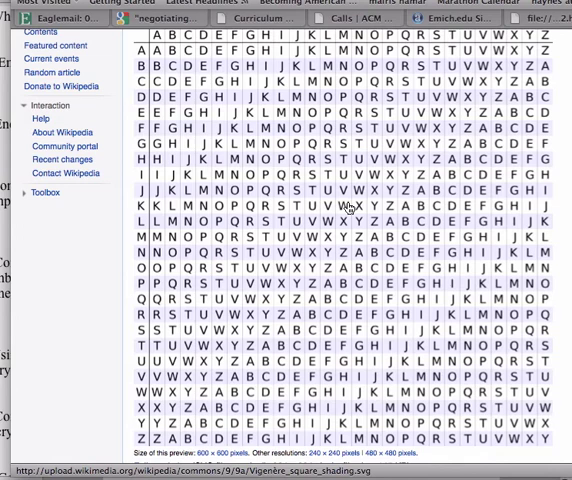
mouse_move(320, 346)
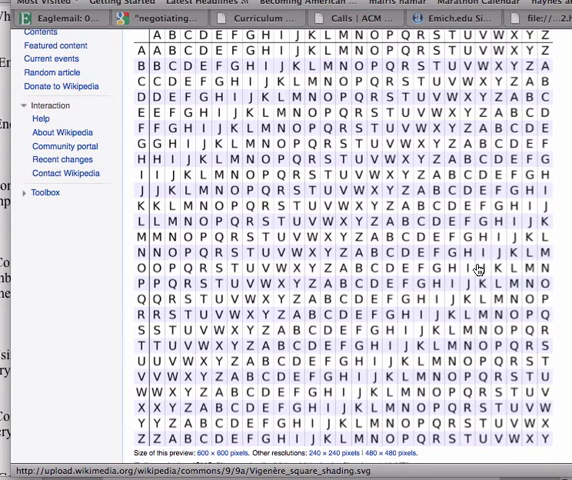
mouse_move(480, 268)
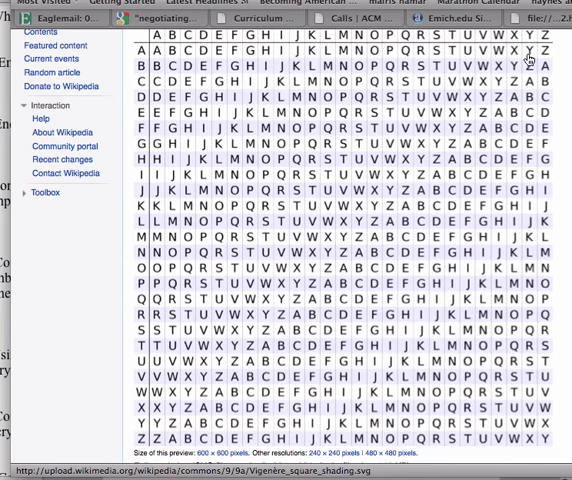
mouse_move(530, 52)
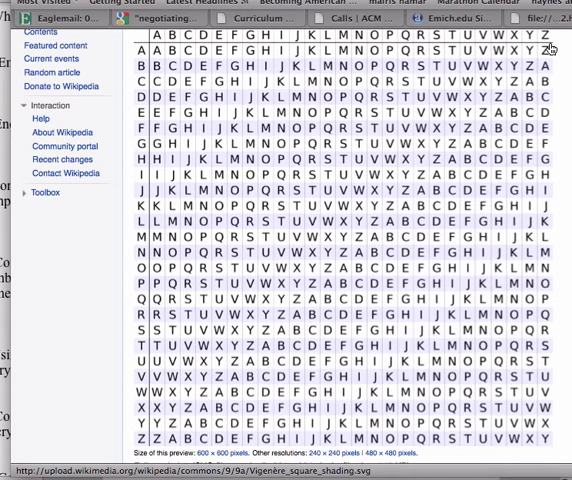
mouse_move(328, 290)
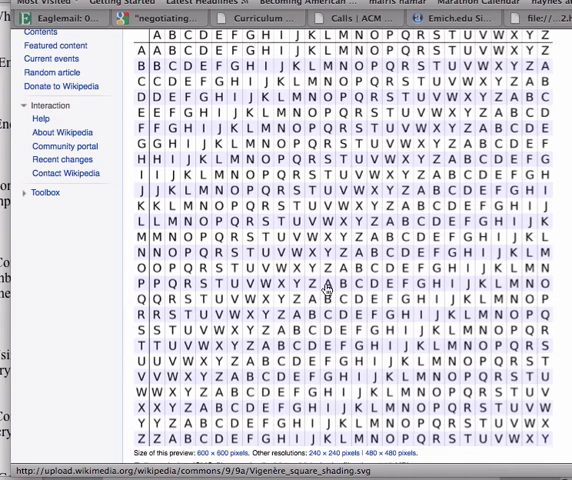